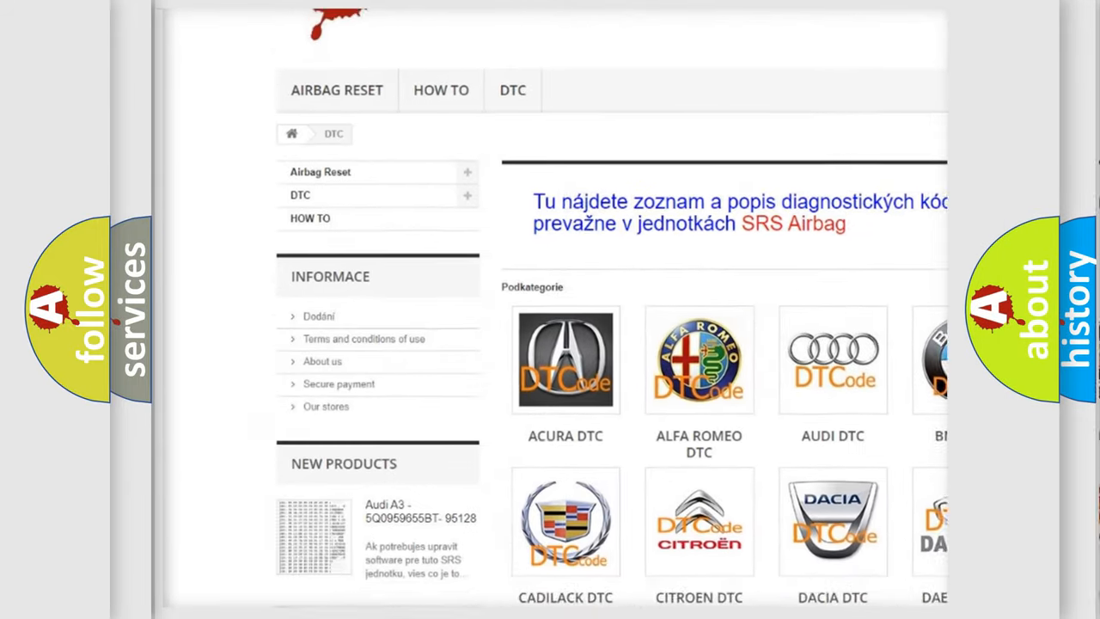
scroll("down", 3)
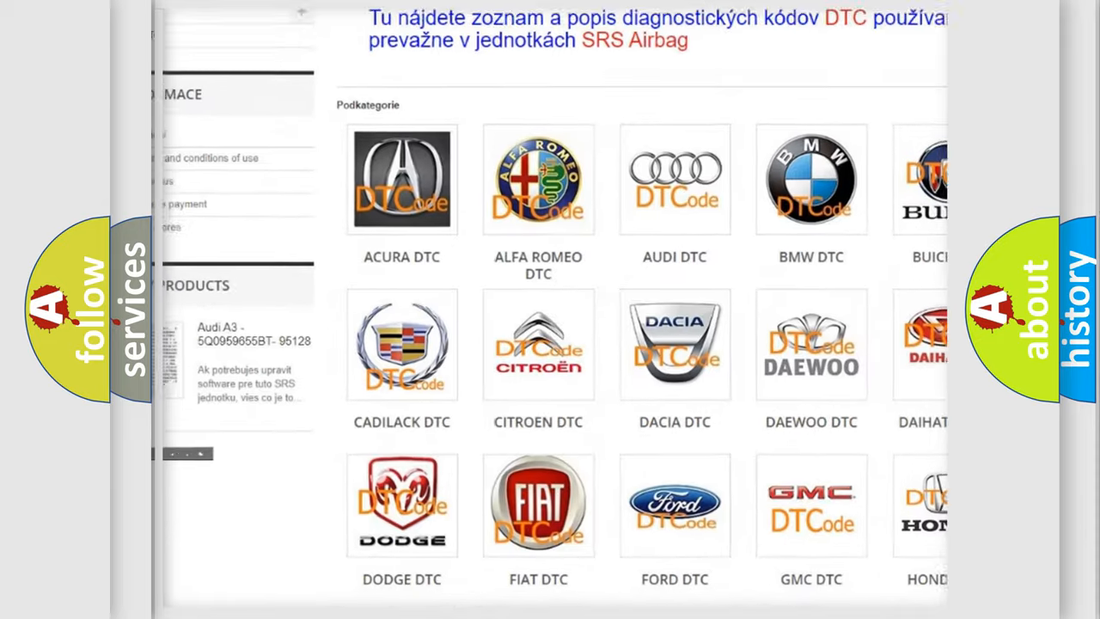